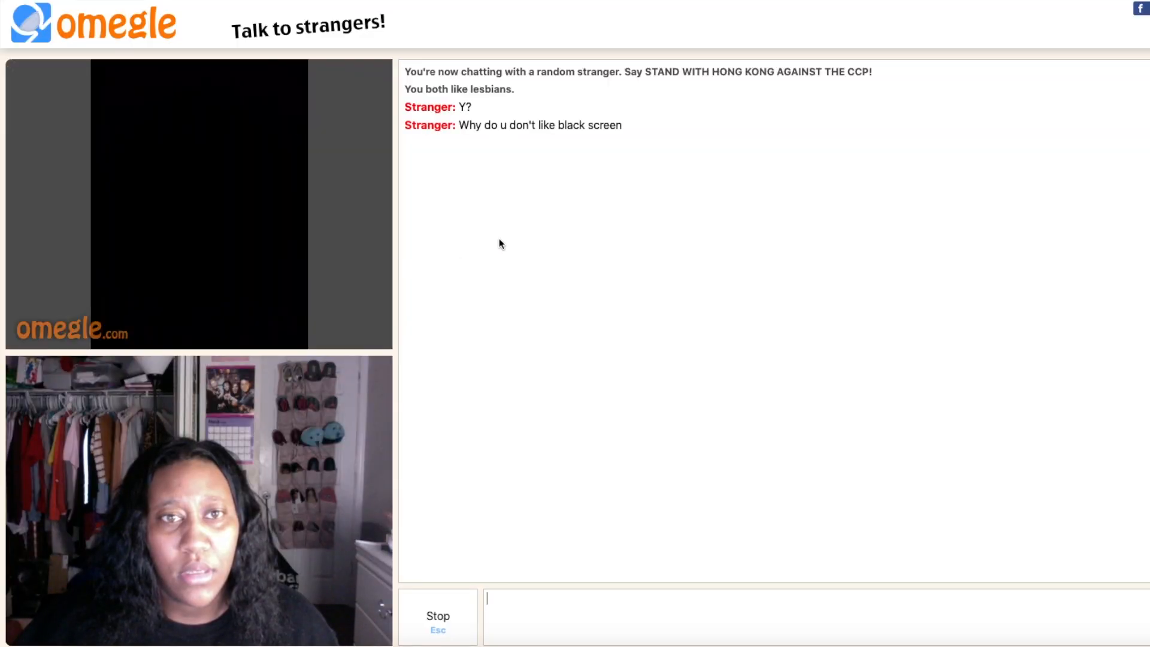
pyautogui.moveTo(519, 239)
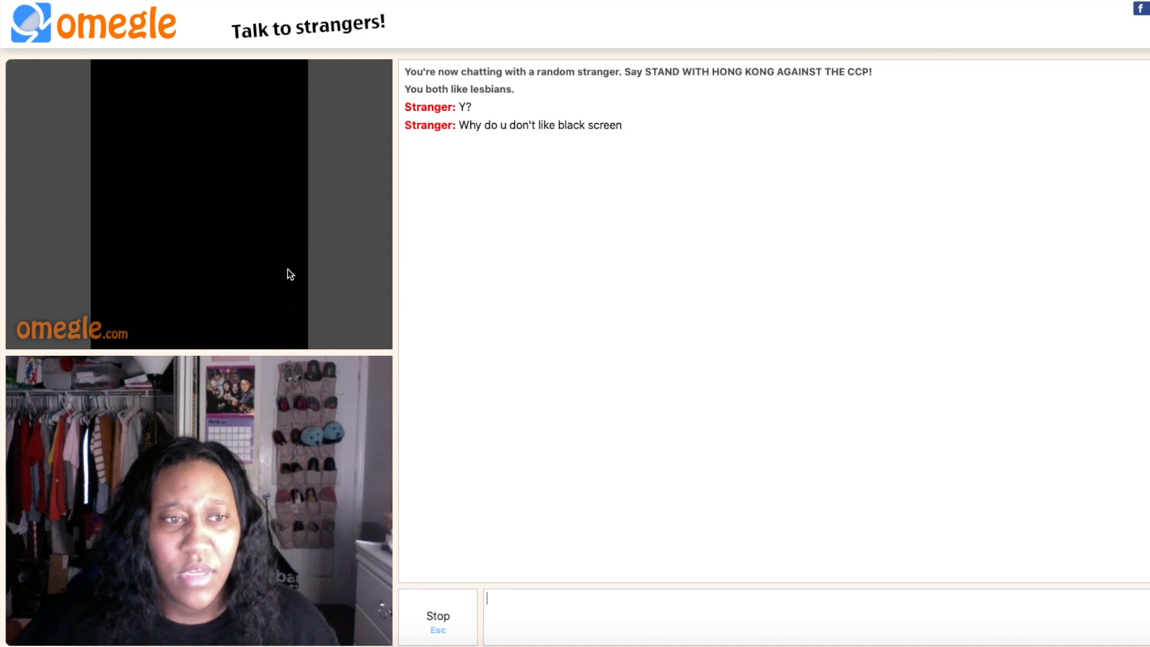
# Replace the 'lesbians' interest with 'tik tok' and start a video chat after accepting the terms
pyautogui.click(437, 616)
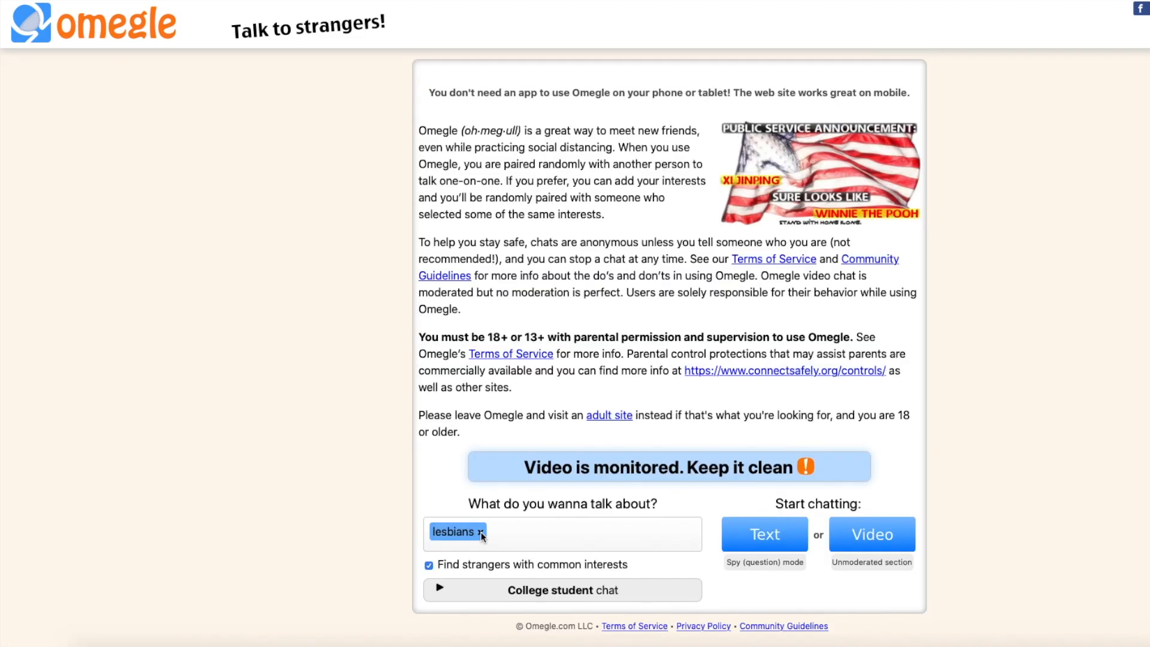
pyautogui.write('tik to')
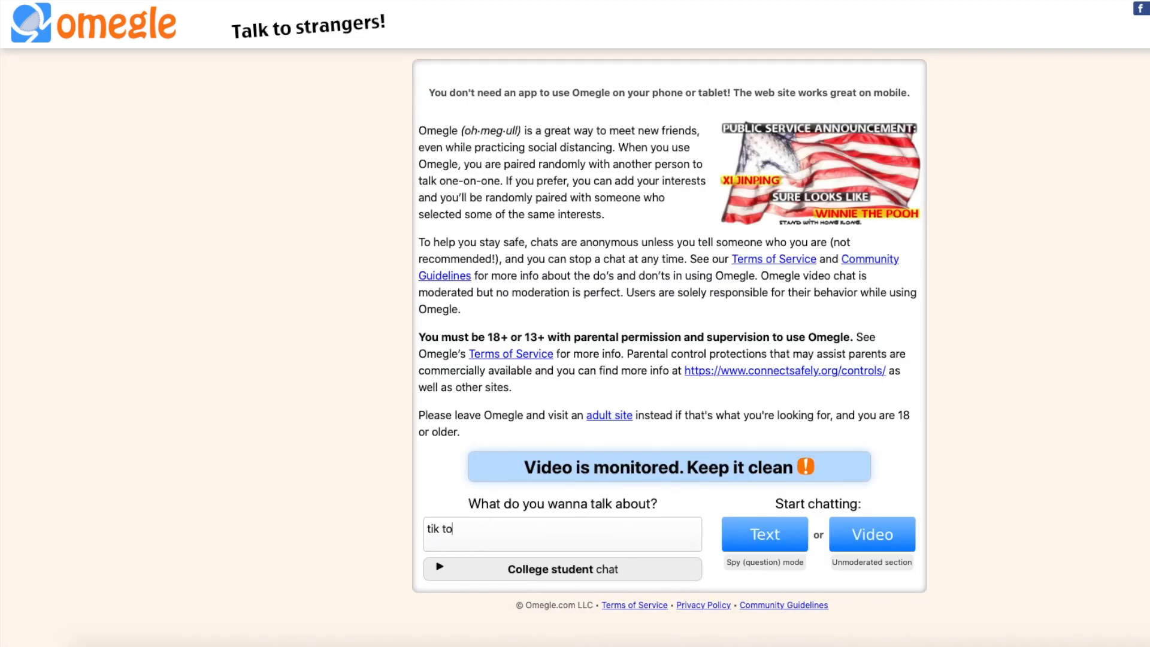
pyautogui.click(872, 534)
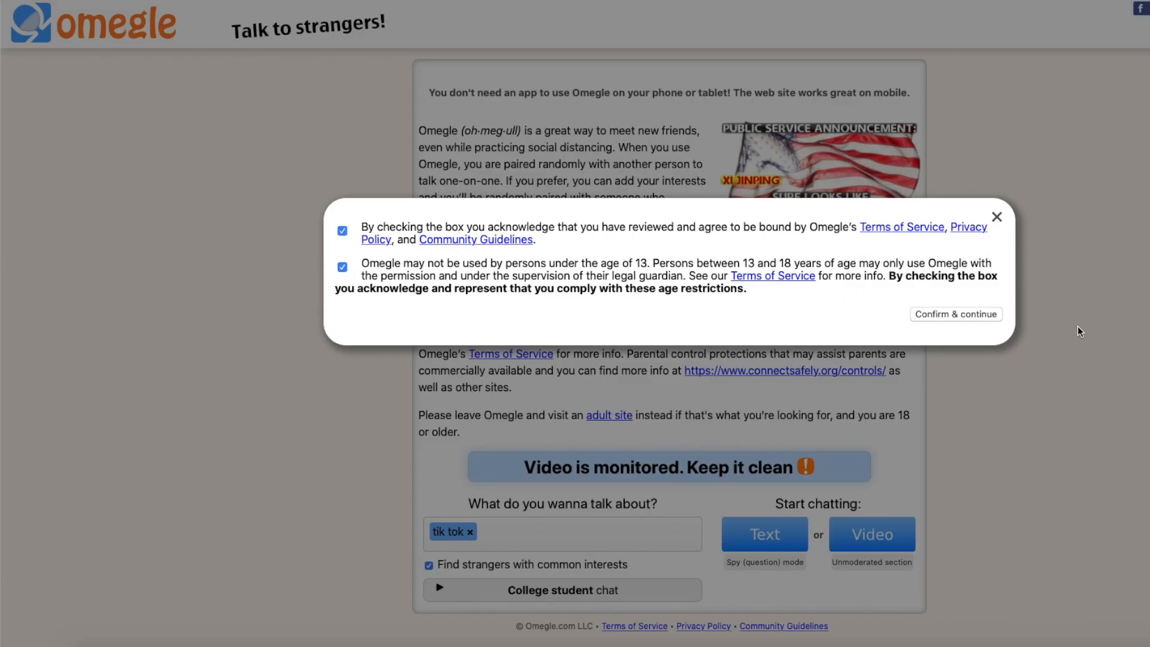
pyautogui.click(954, 314)
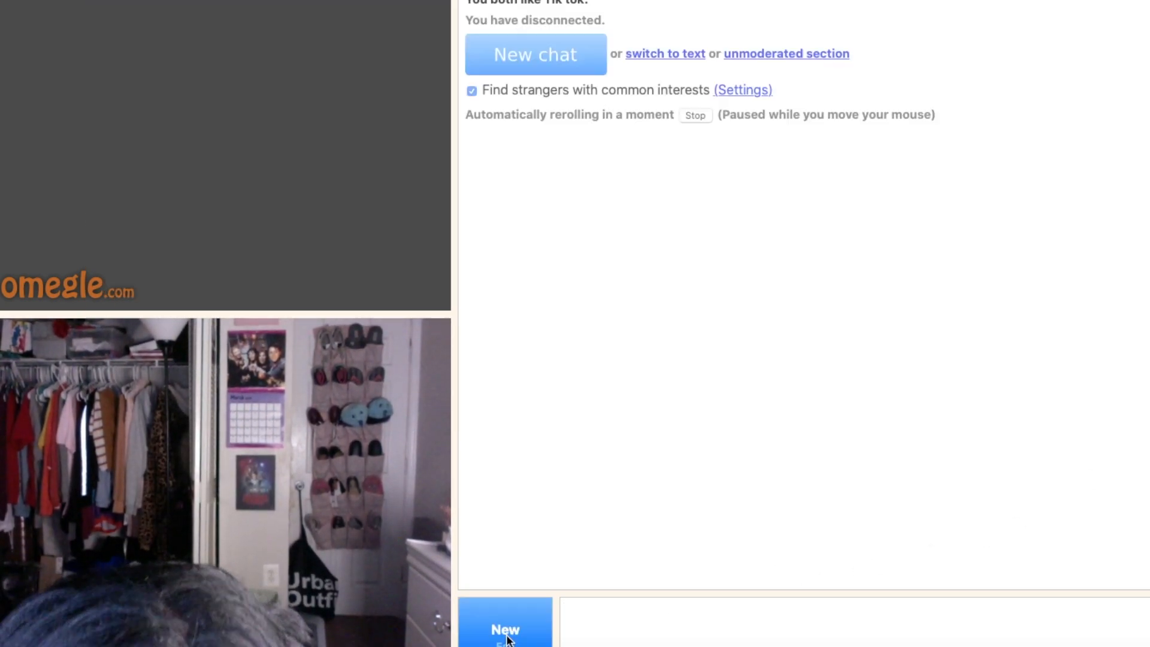
# Start a new chat and wait for a stranger sharing the tik tok interest to connect
pyautogui.click(504, 629)
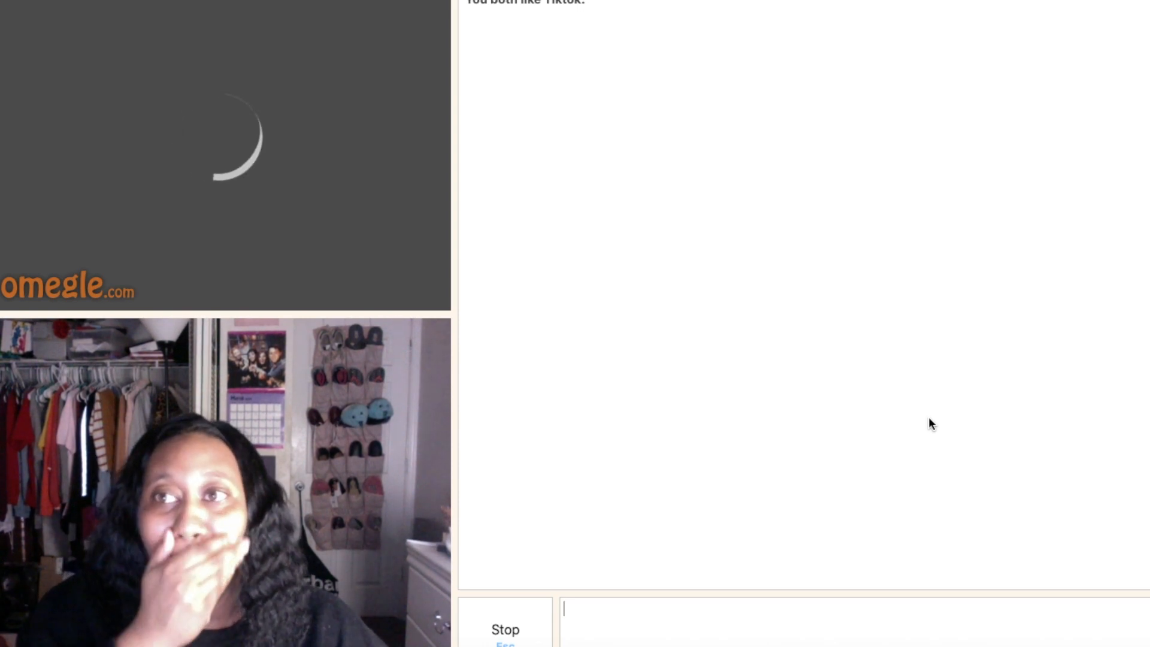
pyautogui.scroll(3)
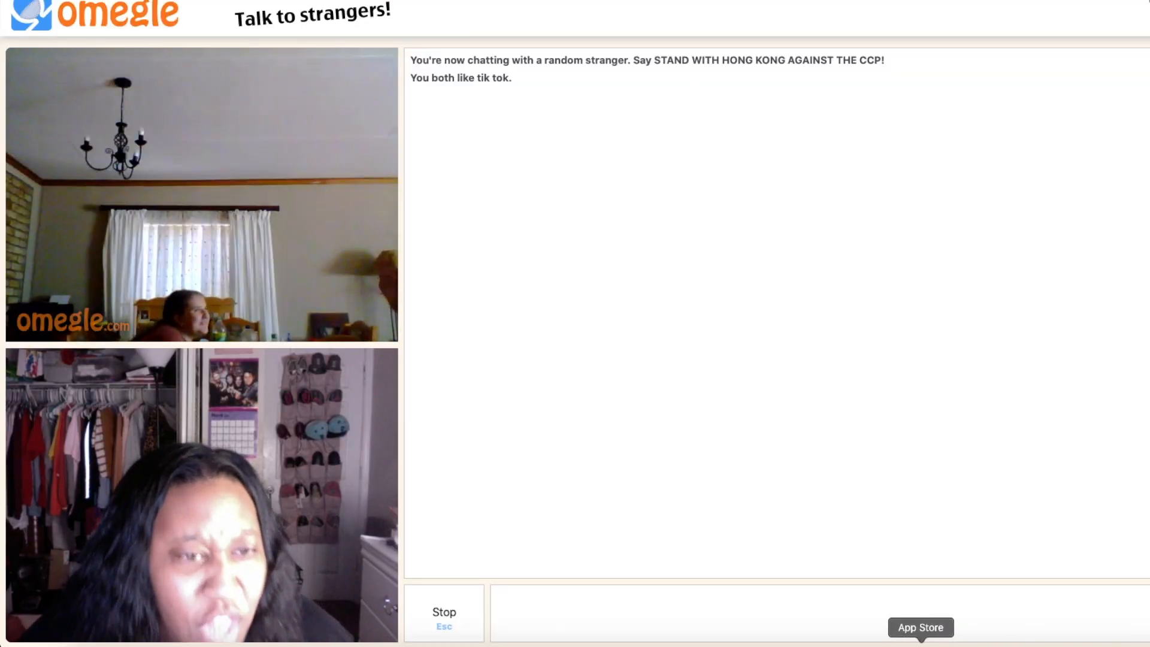
# Skip to another stranger, then skip the black-video match to reach a live tiktok stranger
pyautogui.click(444, 612)
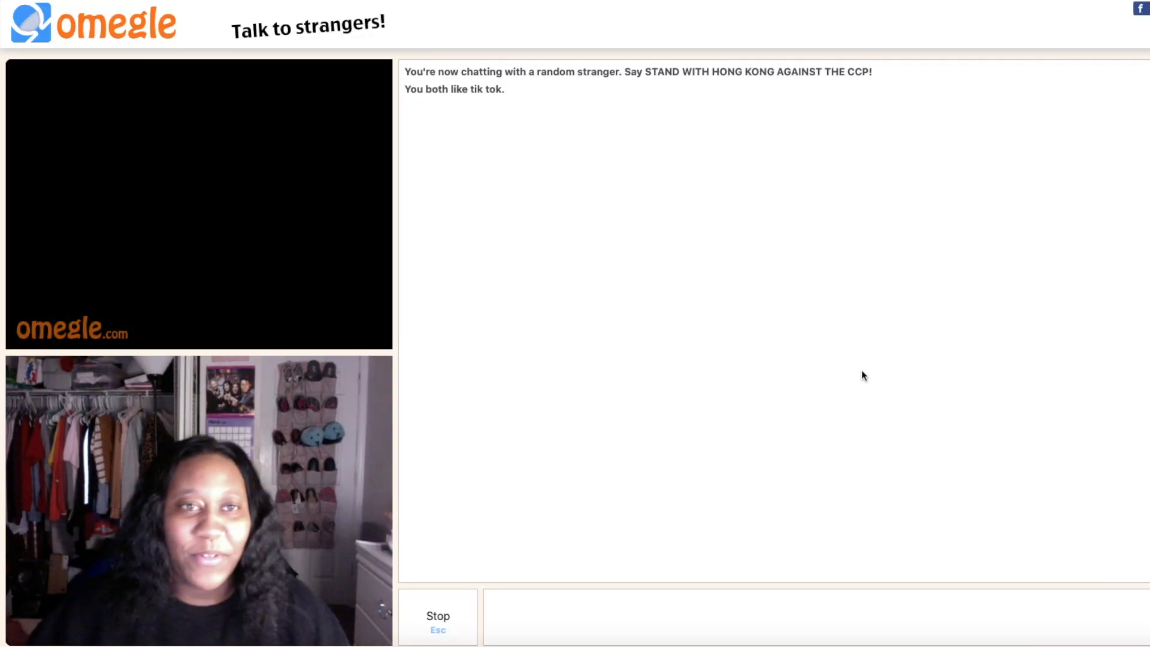
pyautogui.click(438, 617)
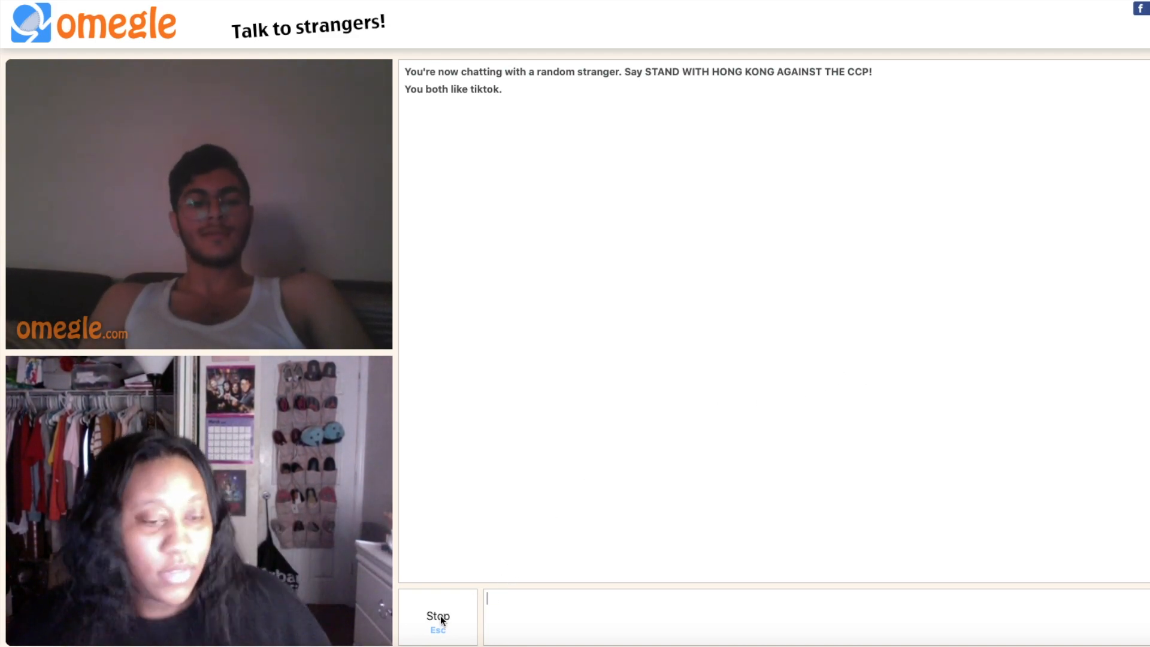
# Disconnect from the current tiktok stranger and move through the next tik tok match
pyautogui.click(438, 617)
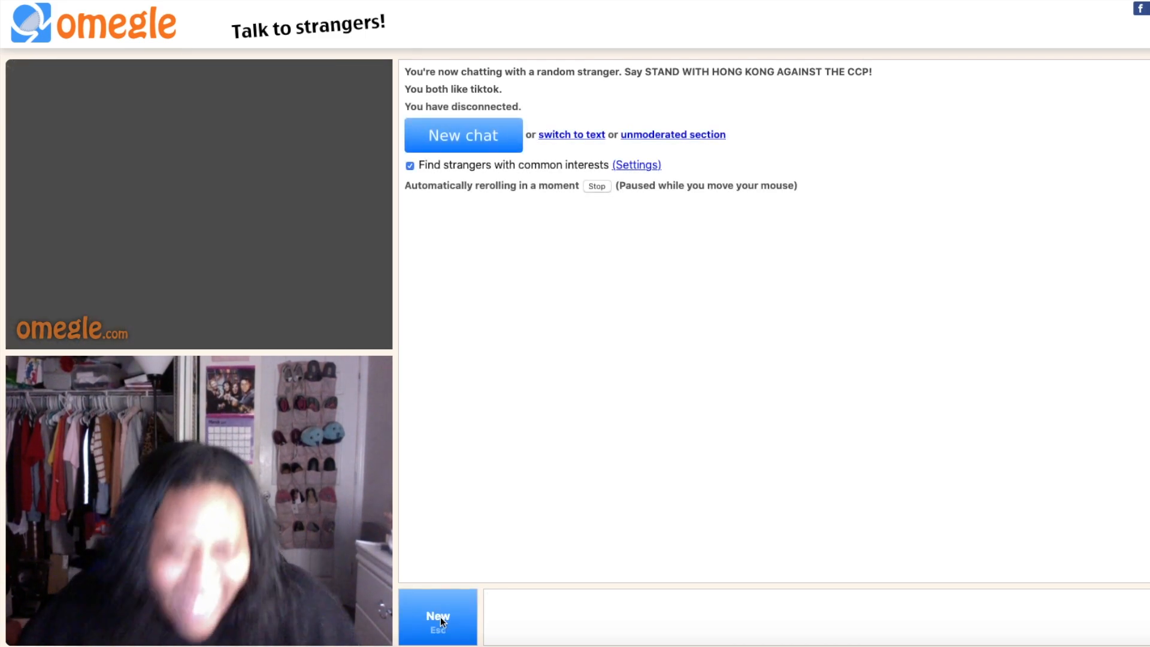
pyautogui.click(438, 616)
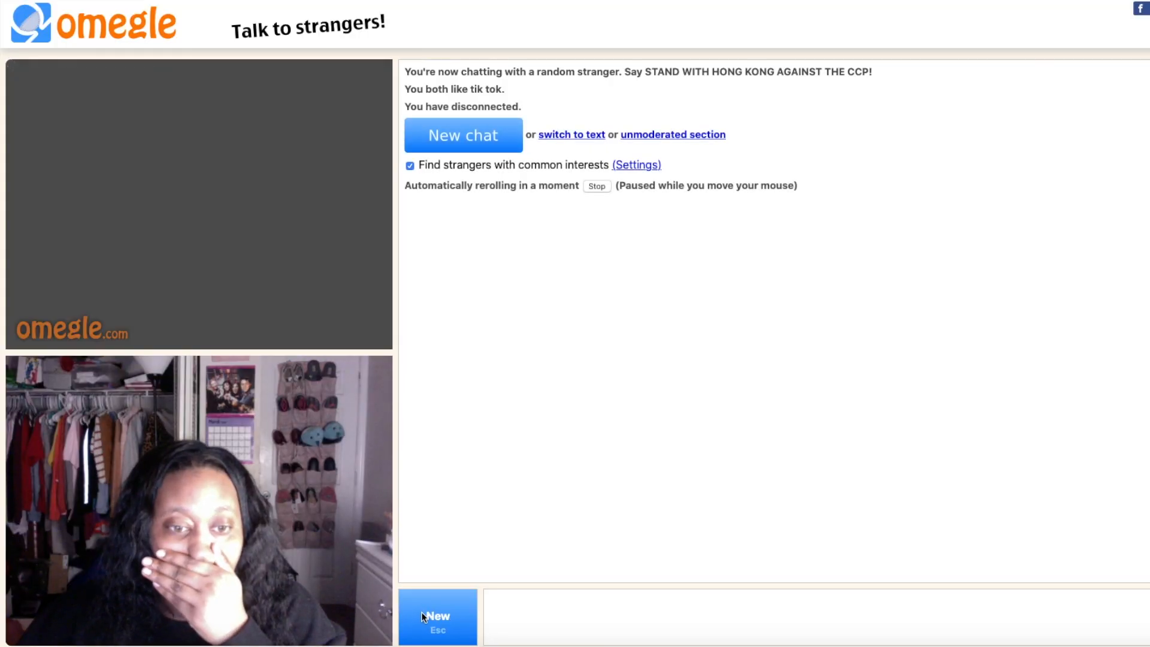
# Connect with the headset-wearing stranger, then skip to the next Tiktok match
pyautogui.click(438, 616)
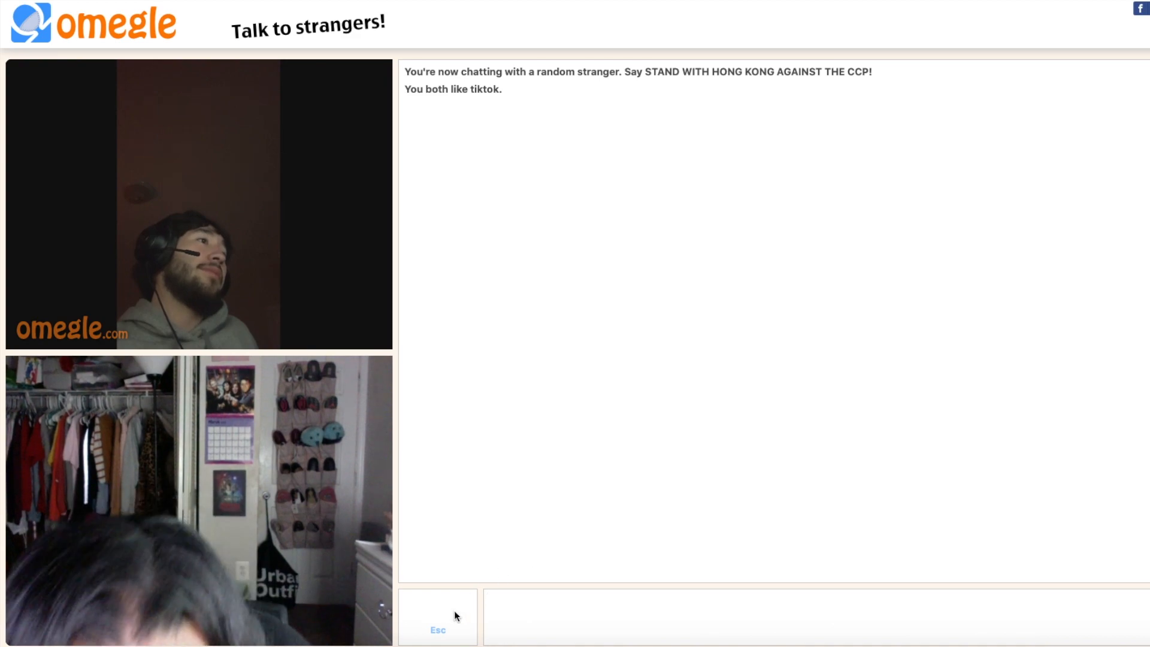
pyautogui.click(438, 617)
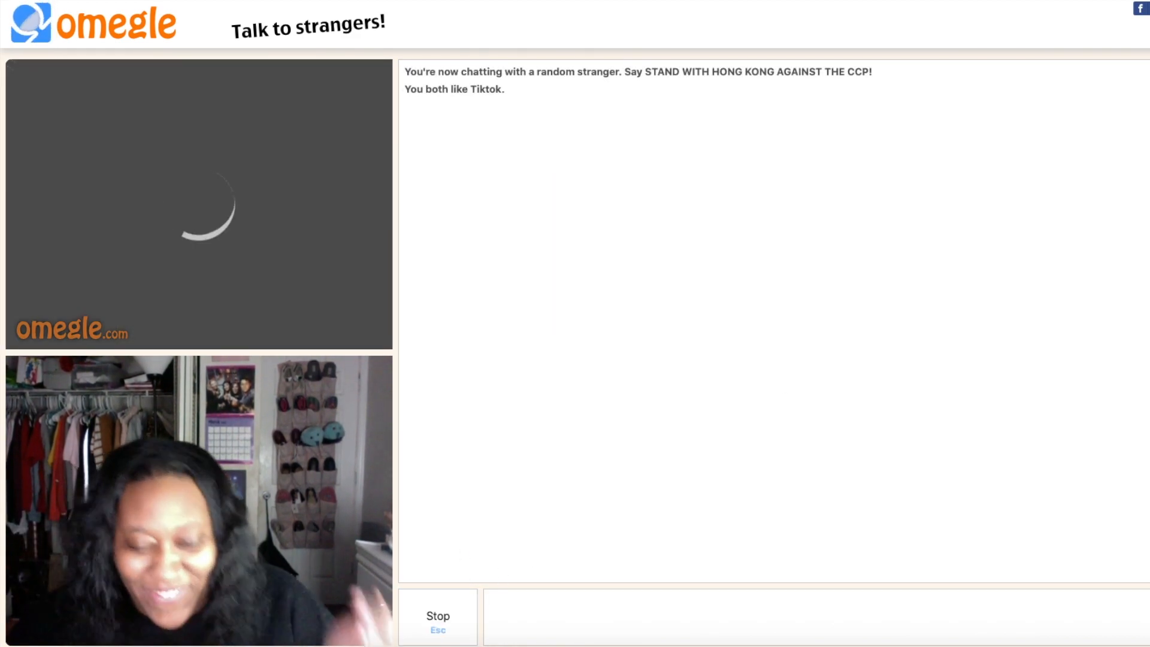